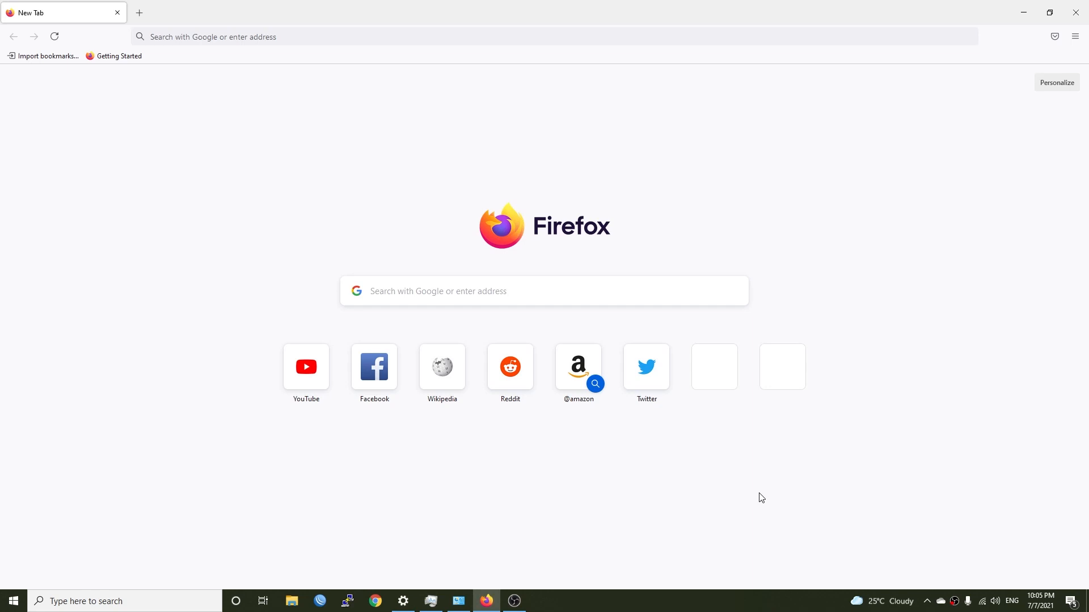
{"action": "mouse_move", "coordinate": [1087, 525]}
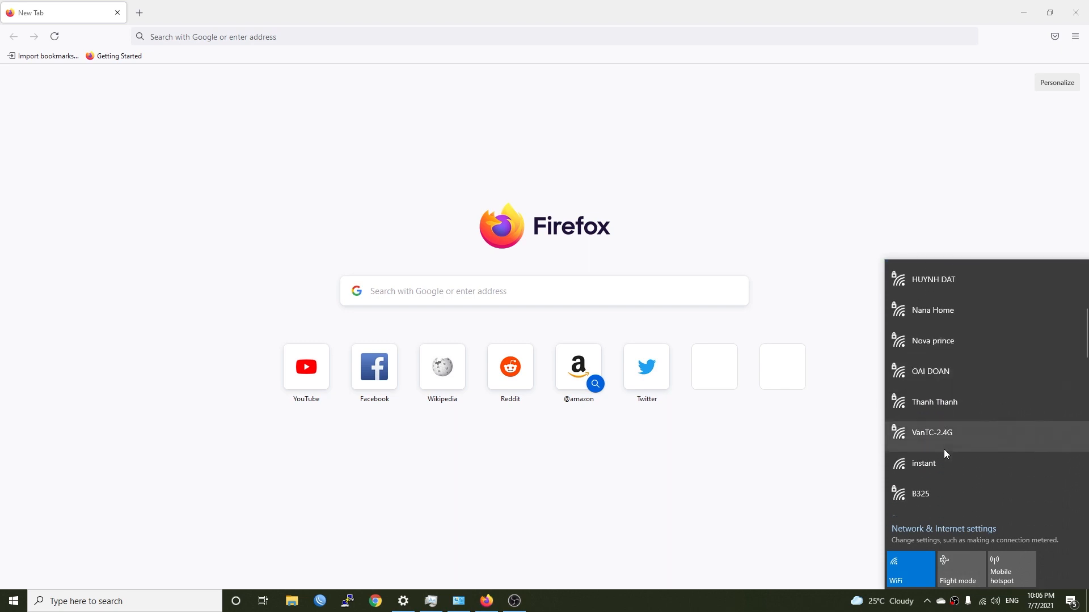
Step: Join the open 'instant' Wi-Fi network and accept both certificate security alerts
{"action": "left_click", "coordinate": [923, 462]}
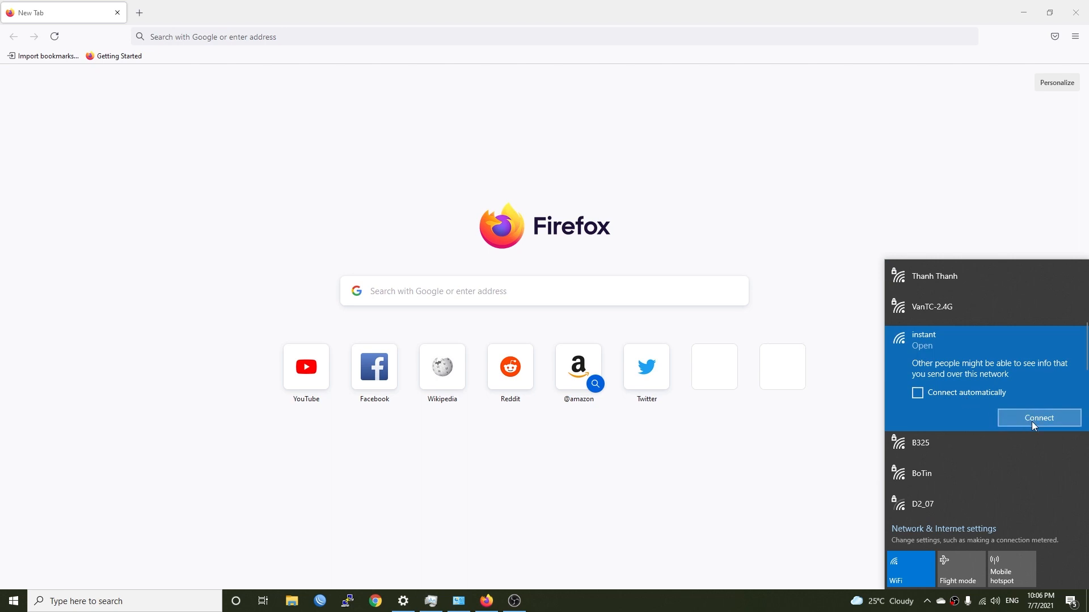
{"action": "left_click", "coordinate": [1038, 417]}
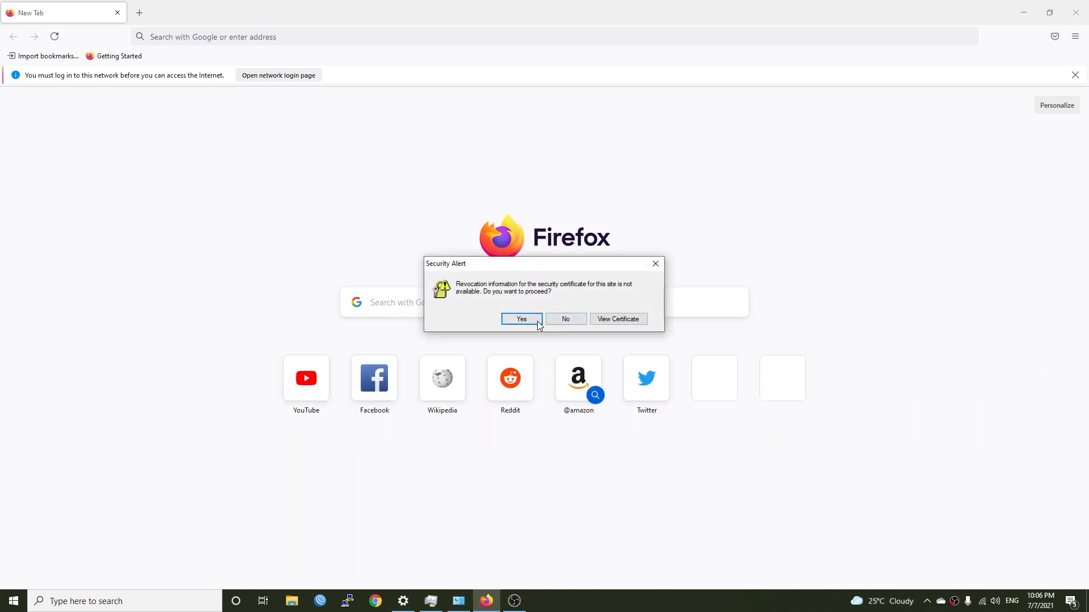
{"action": "left_click", "coordinate": [520, 319]}
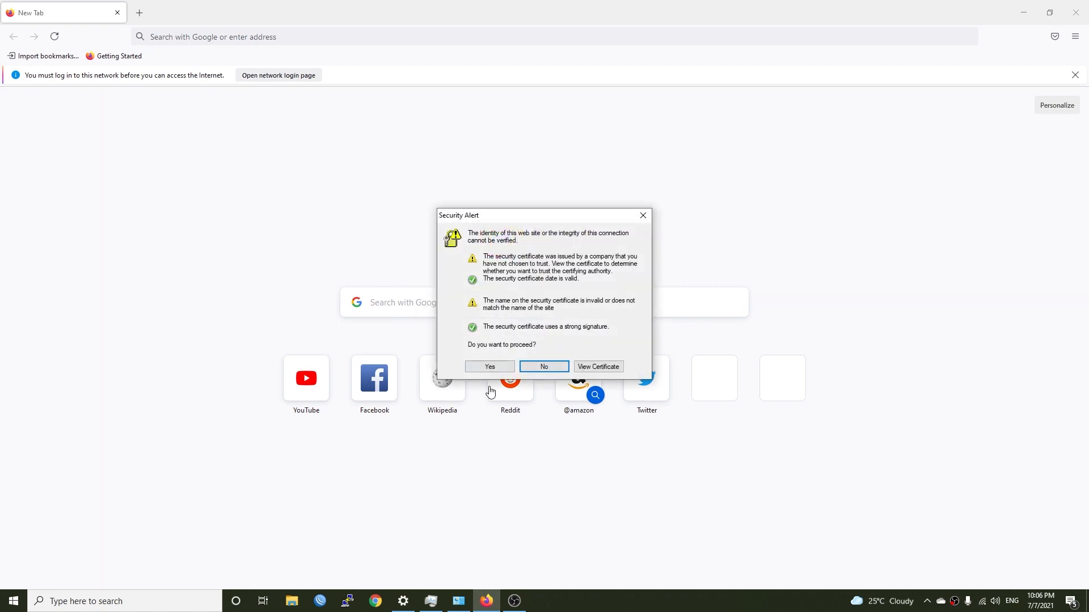
{"action": "left_click", "coordinate": [543, 366]}
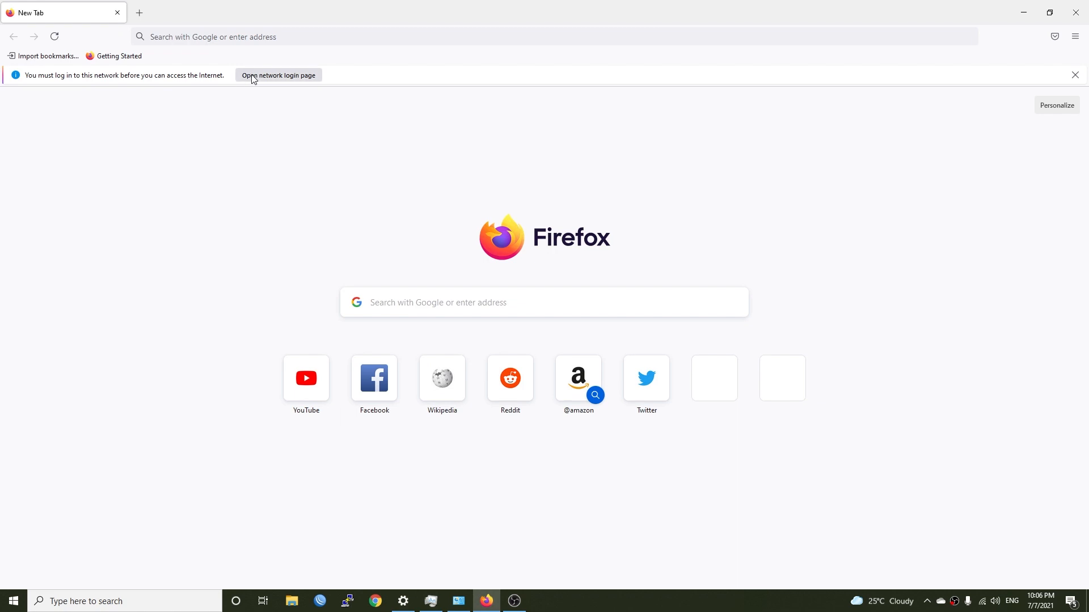
{"action": "mouse_move", "coordinate": [256, 81]}
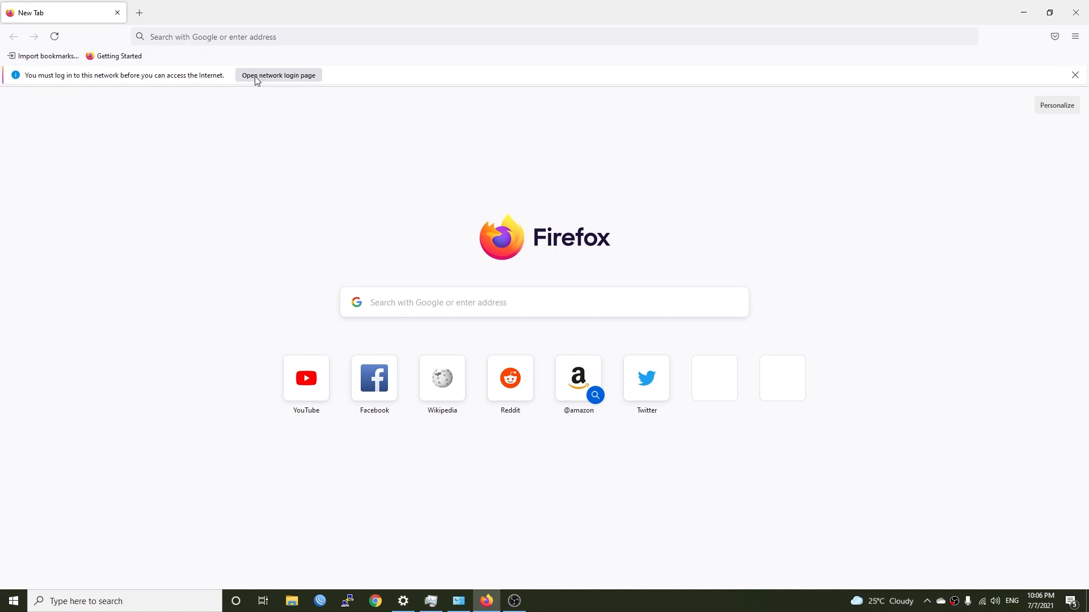
Step: Load the login page at instant.arubanetworks.com:4343, accepting the untrusted-certificate risk
{"action": "left_click", "coordinate": [278, 75]}
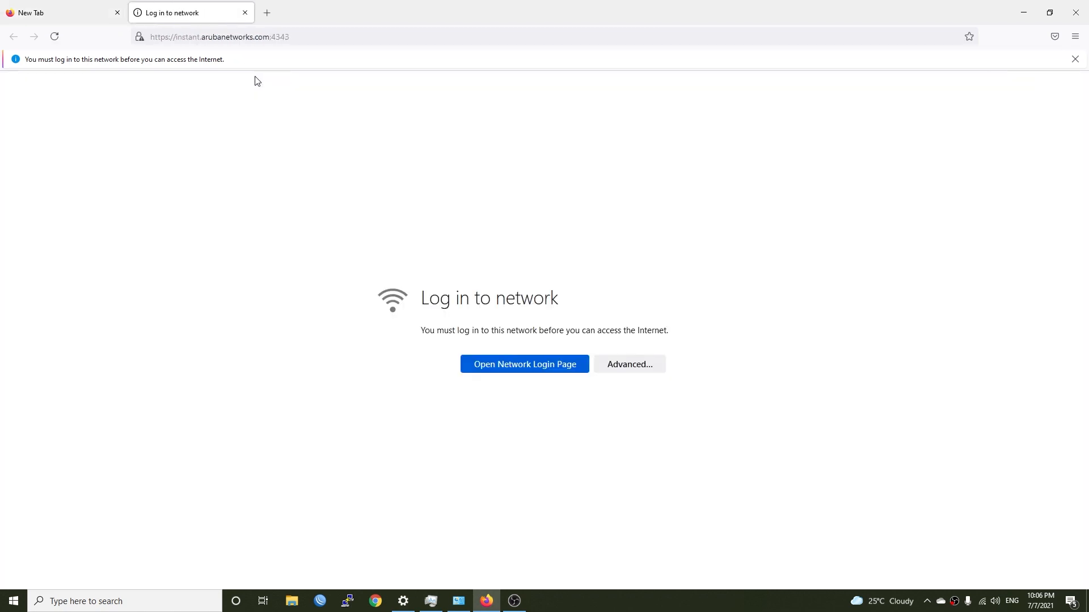
{"action": "mouse_move", "coordinate": [547, 327]}
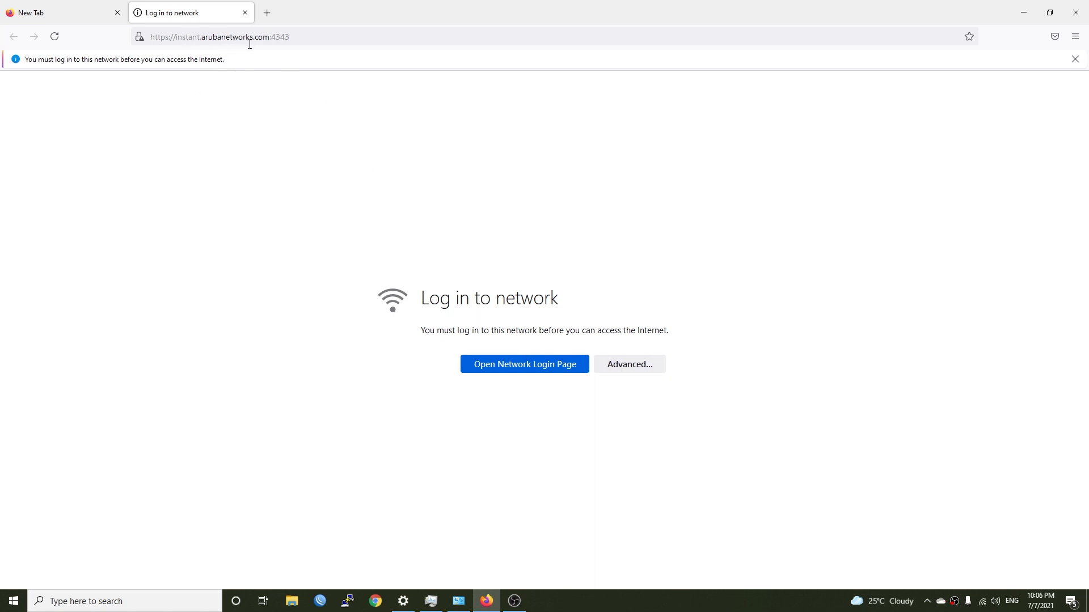
{"action": "mouse_move", "coordinate": [298, 44]}
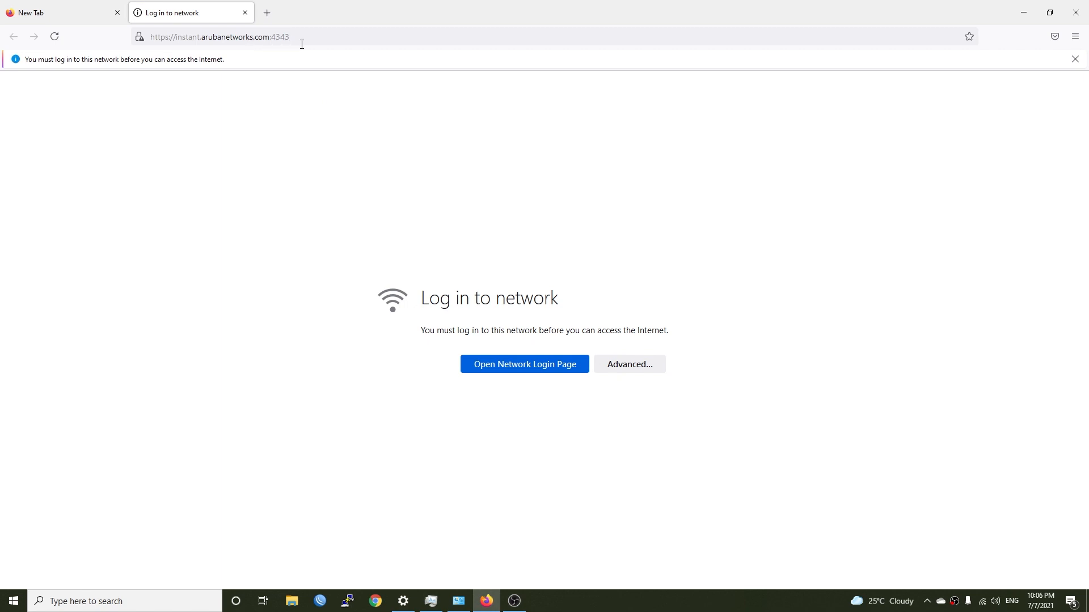
{"action": "left_click", "coordinate": [628, 364]}
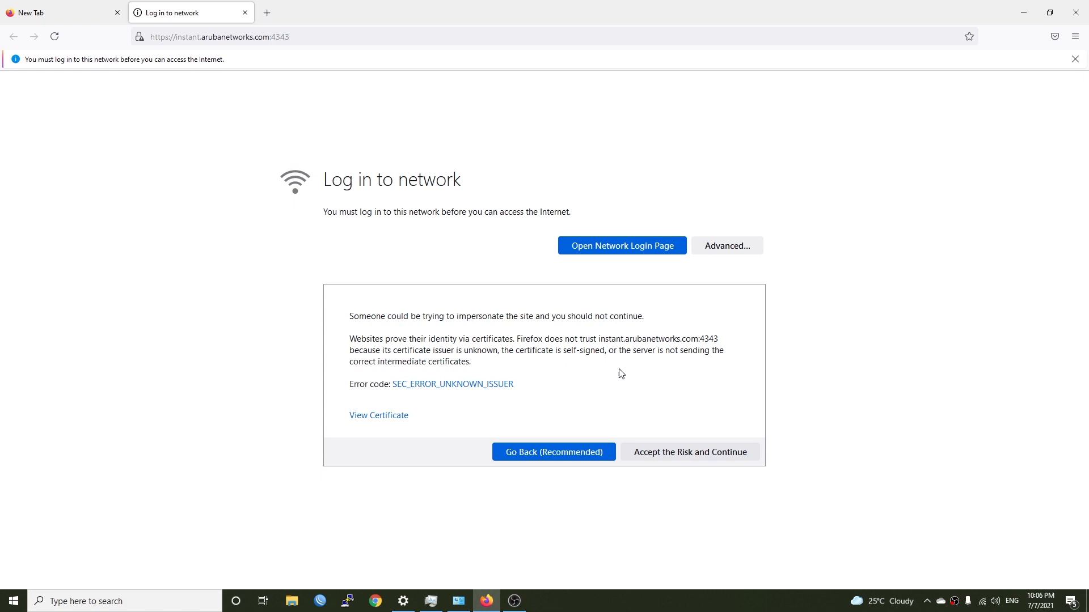
{"action": "left_click", "coordinate": [690, 453]}
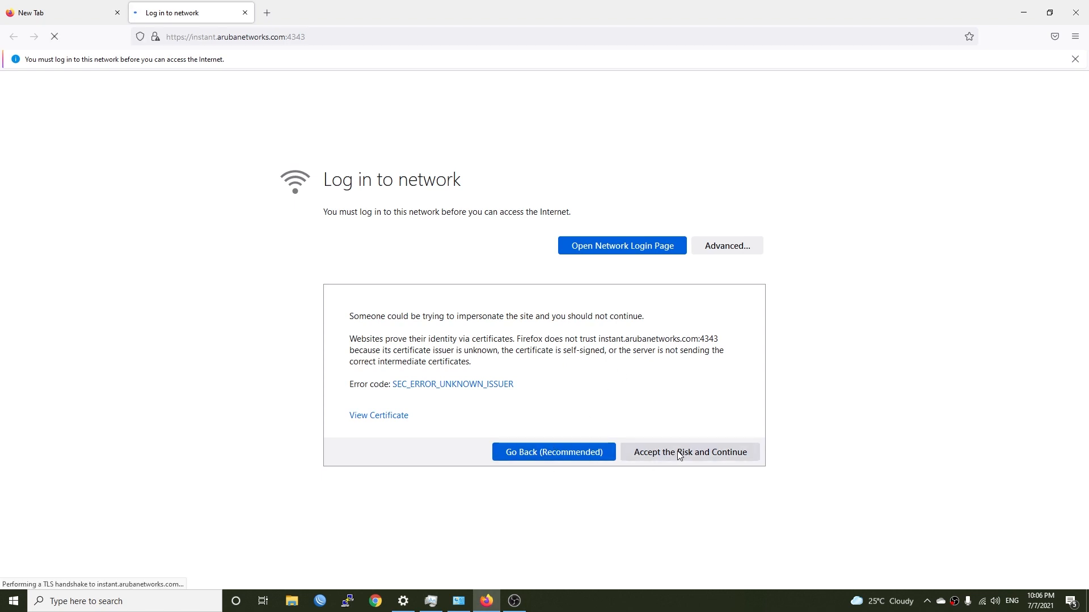
Step: Log in to the virtual controller as admin with its password
{"action": "left_click", "coordinate": [689, 453]}
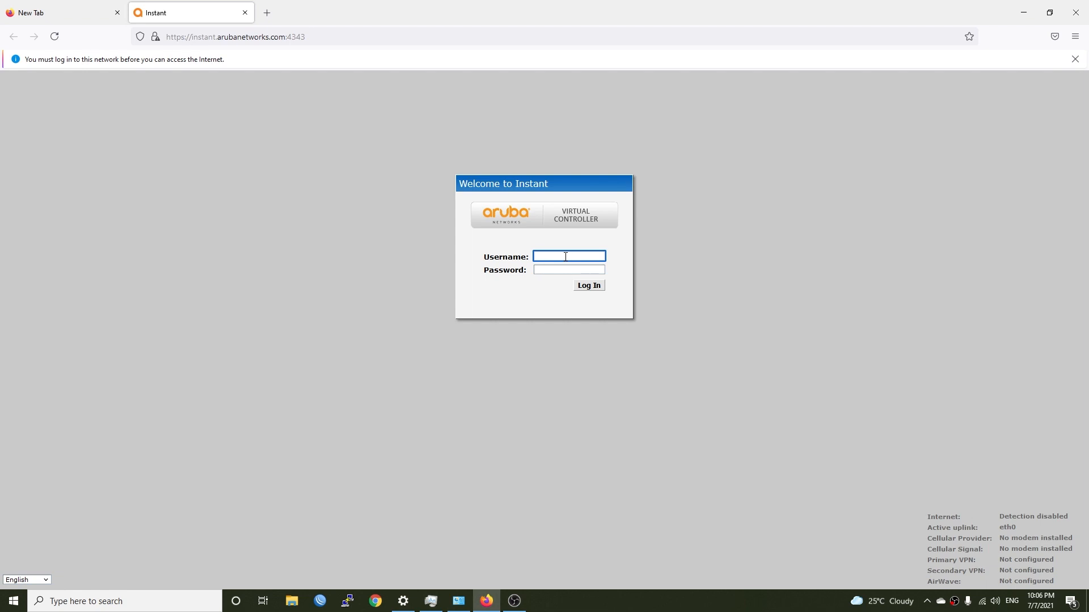
{"action": "type", "text": "admin"}
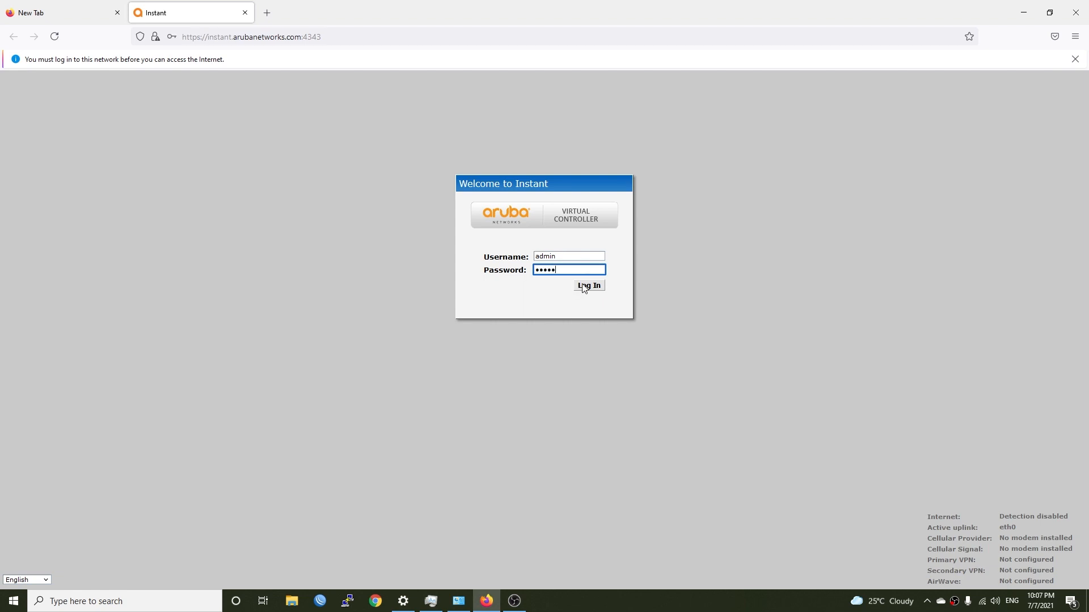
{"action": "mouse_move", "coordinate": [302, 50]}
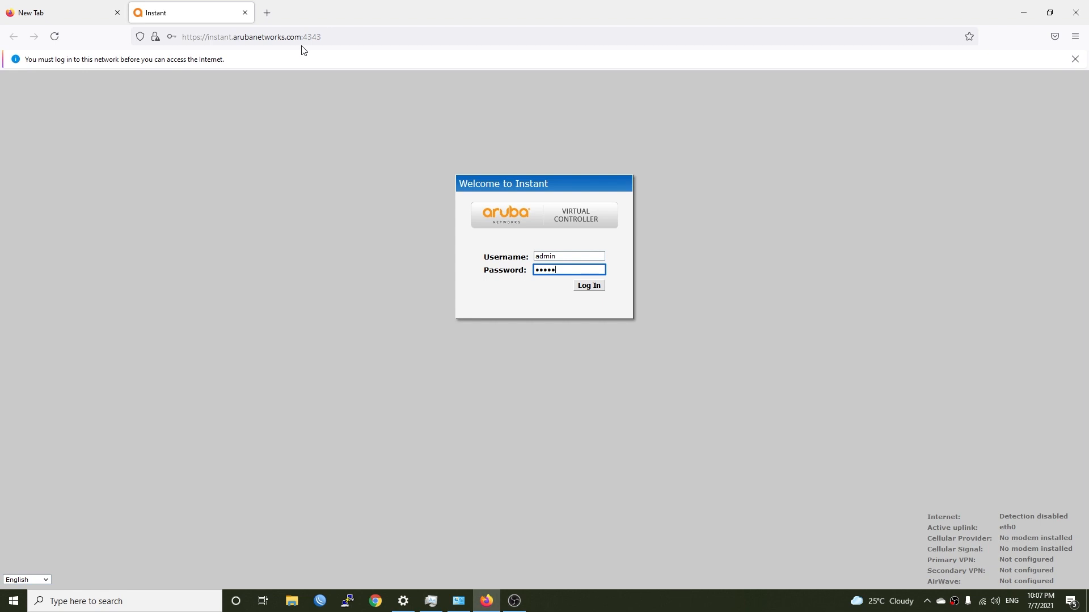
{"action": "mouse_move", "coordinate": [234, 41]}
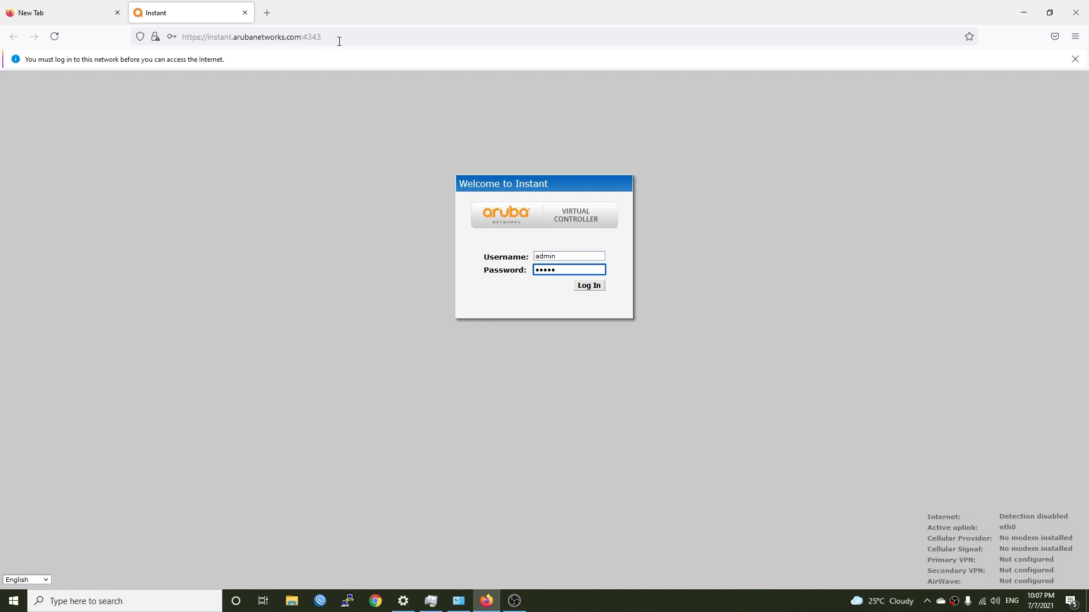
{"action": "mouse_move", "coordinate": [613, 274]}
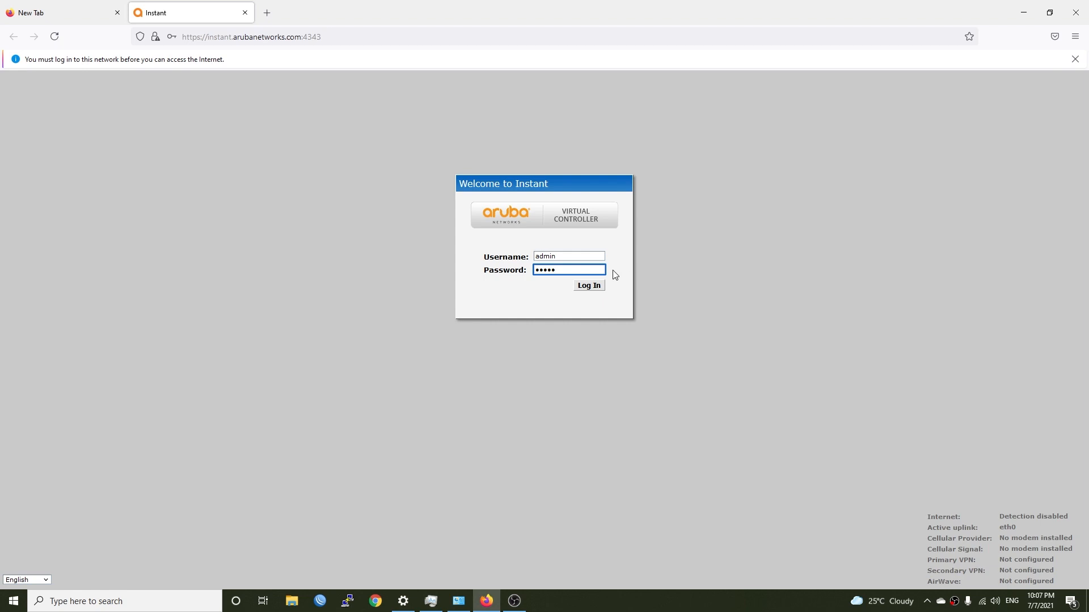
{"action": "left_click", "coordinate": [588, 286]}
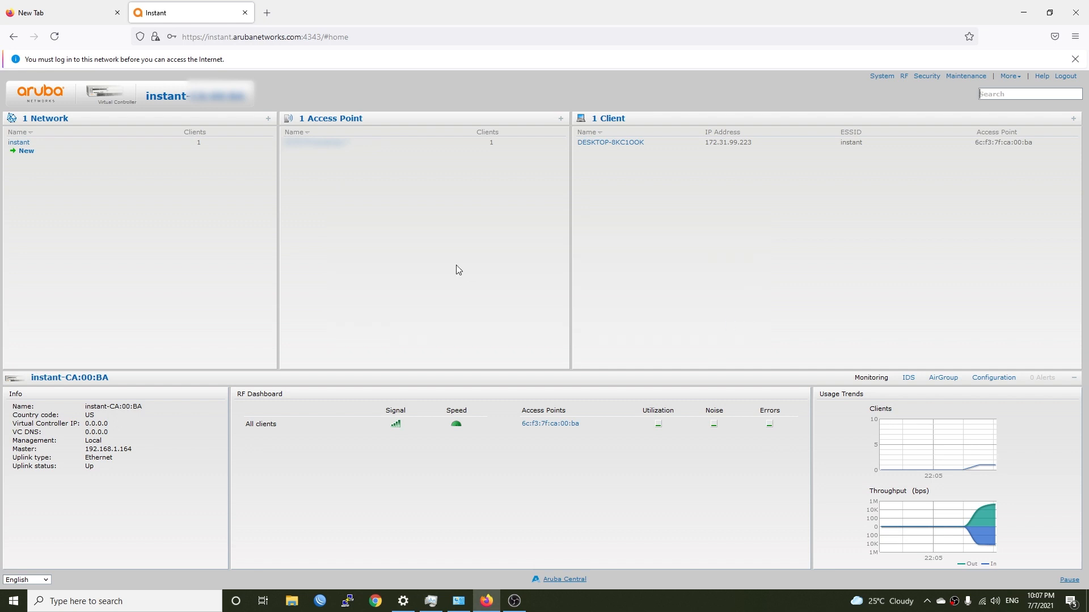
{"action": "mouse_move", "coordinate": [86, 172]}
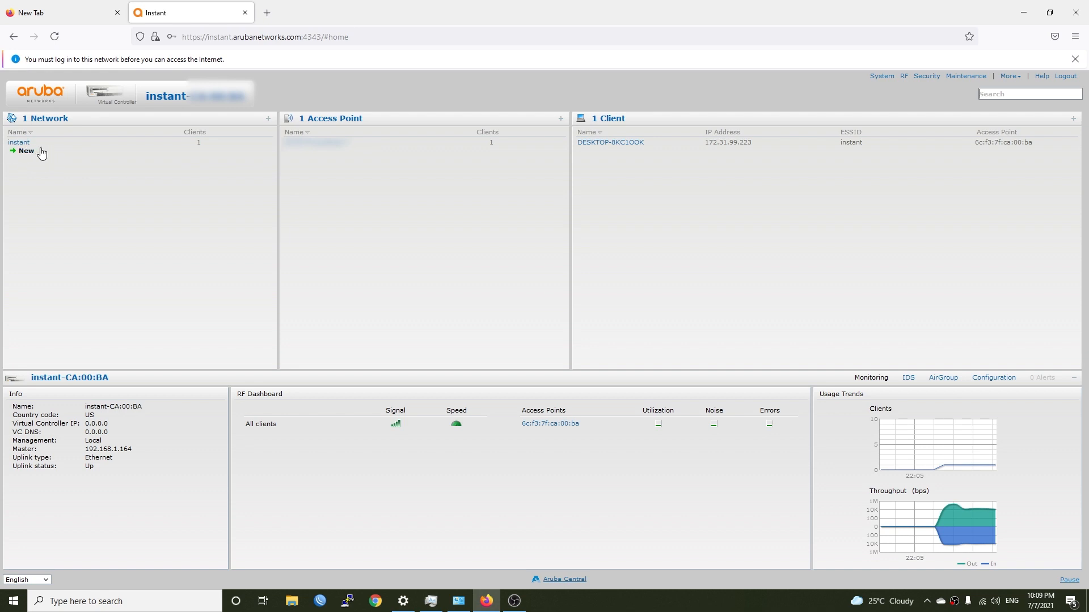
{"action": "mouse_move", "coordinate": [321, 160]}
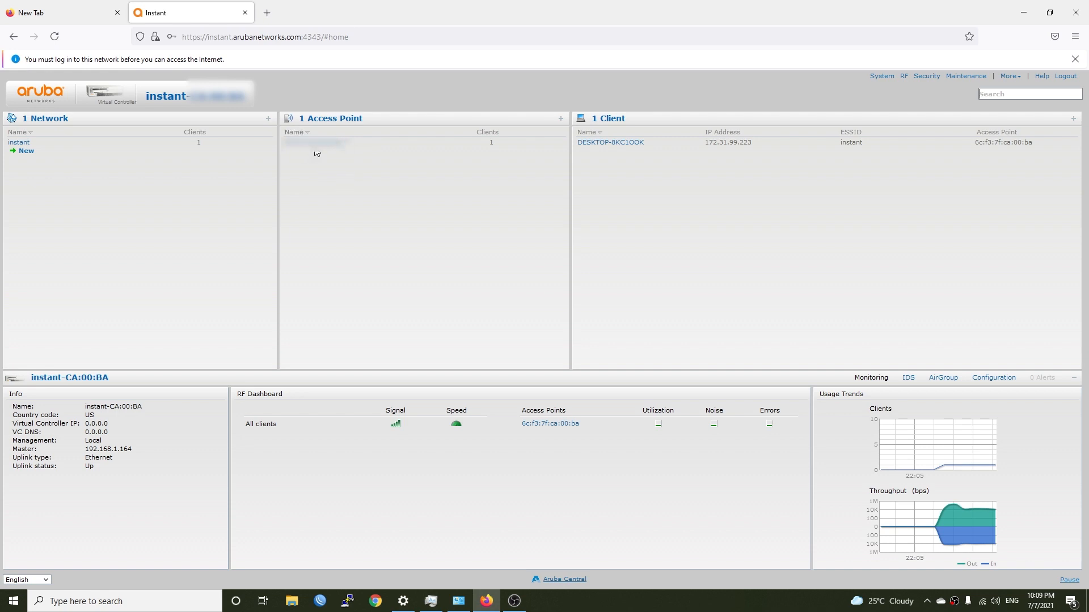
{"action": "mouse_move", "coordinate": [331, 153]}
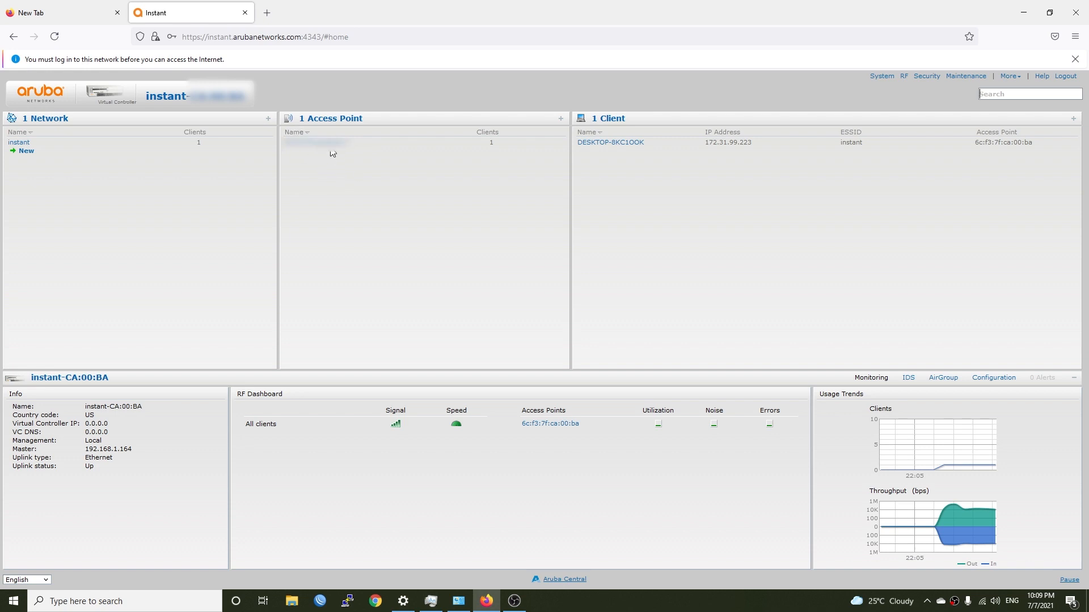
{"action": "mouse_move", "coordinate": [624, 164]}
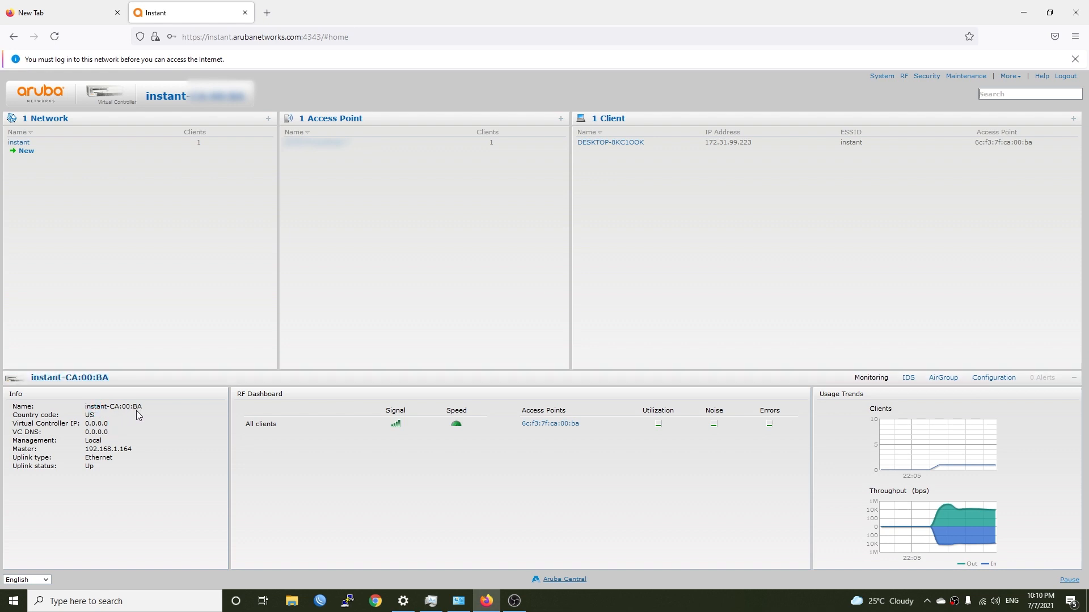
{"action": "mouse_move", "coordinate": [109, 465]}
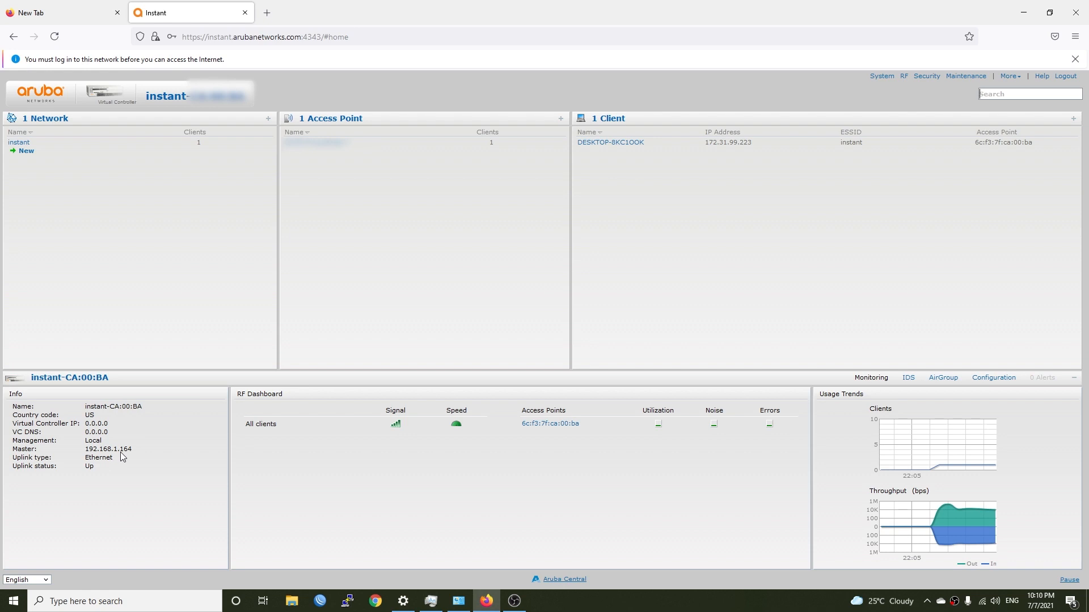
{"action": "mouse_move", "coordinate": [129, 455]}
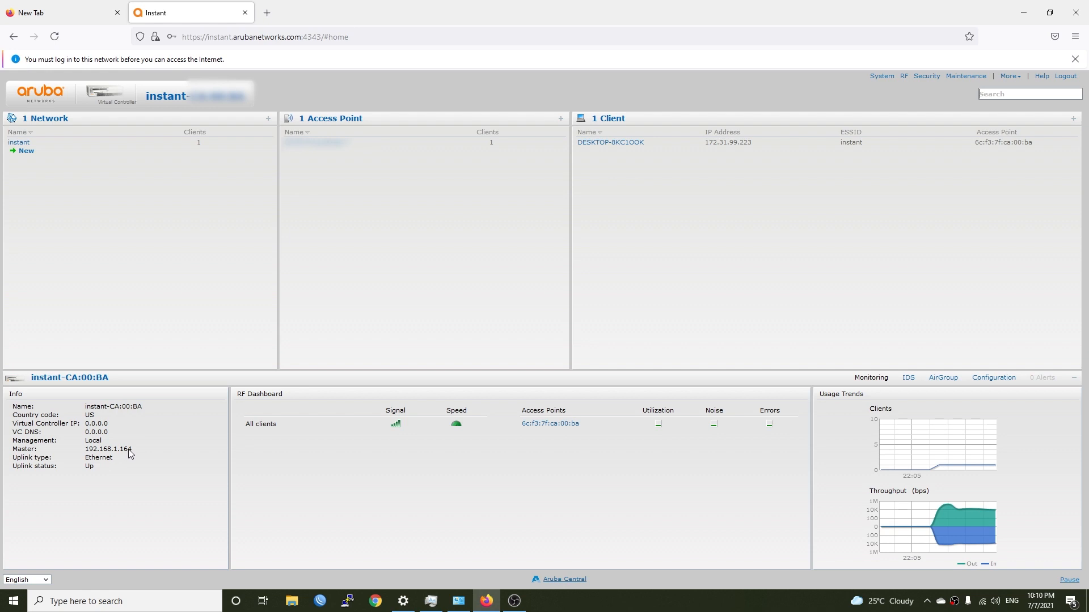
{"action": "mouse_move", "coordinate": [137, 456]}
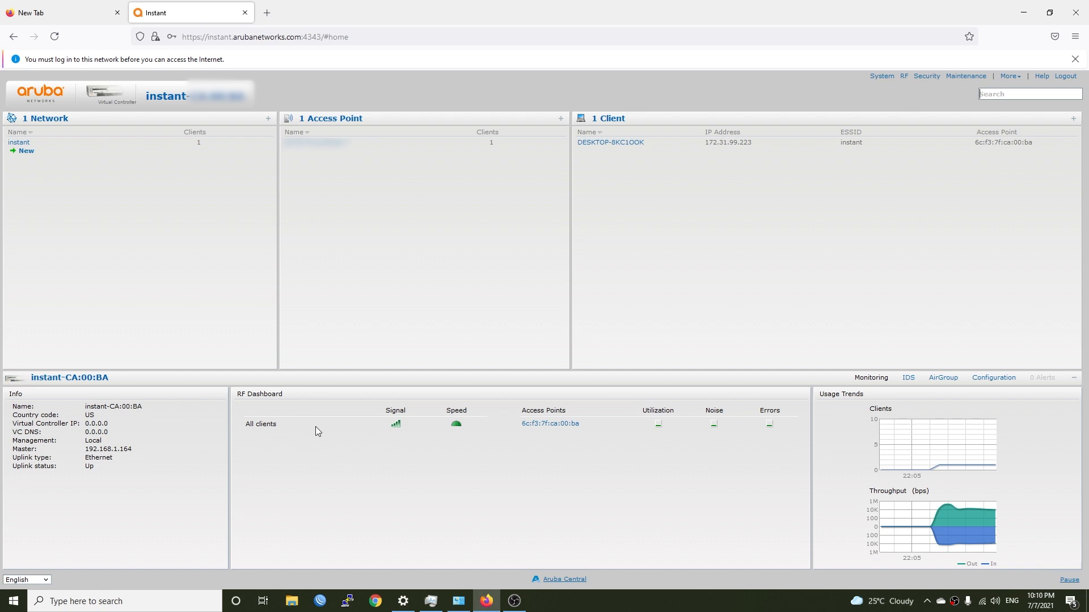
{"action": "mouse_move", "coordinate": [581, 443]}
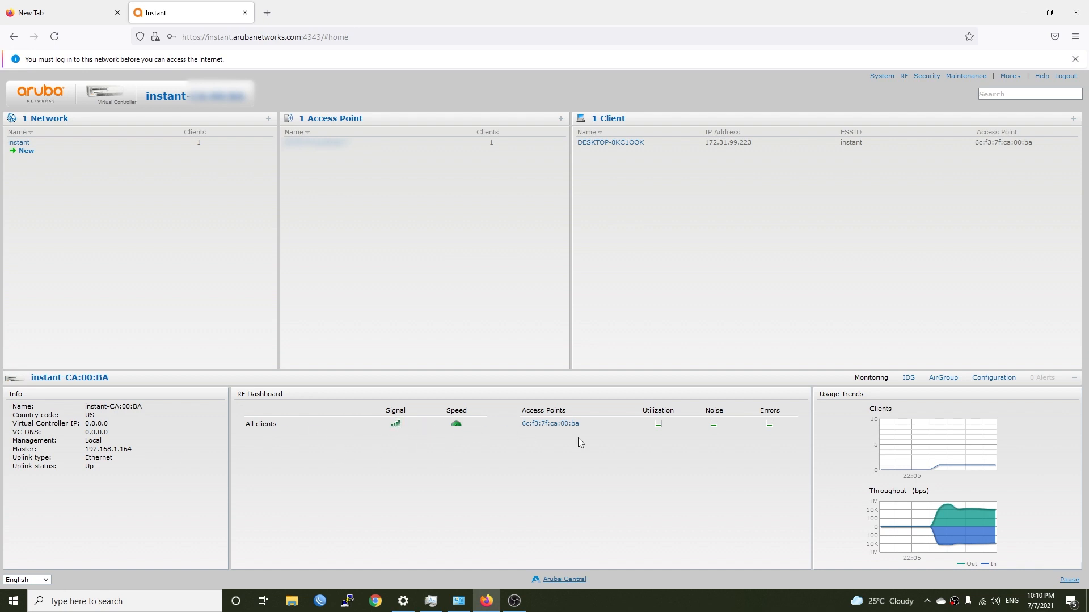
{"action": "mouse_move", "coordinate": [850, 400]}
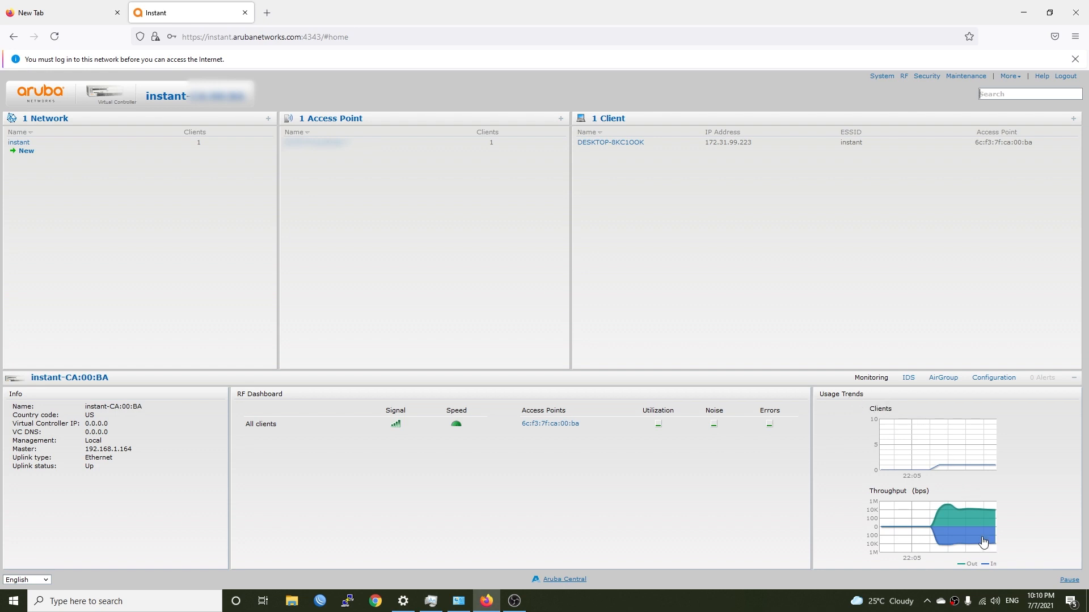
{"action": "mouse_move", "coordinate": [30, 163]}
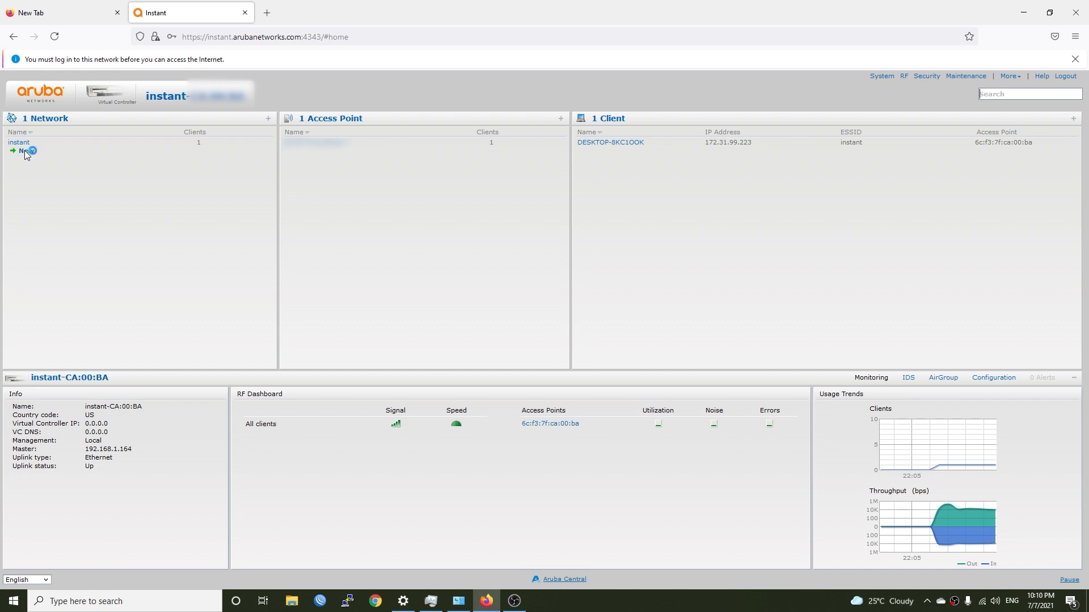
Step: Create a new employee network named VanTC-Aruba and expand its advanced options
{"action": "left_click", "coordinate": [26, 151]}
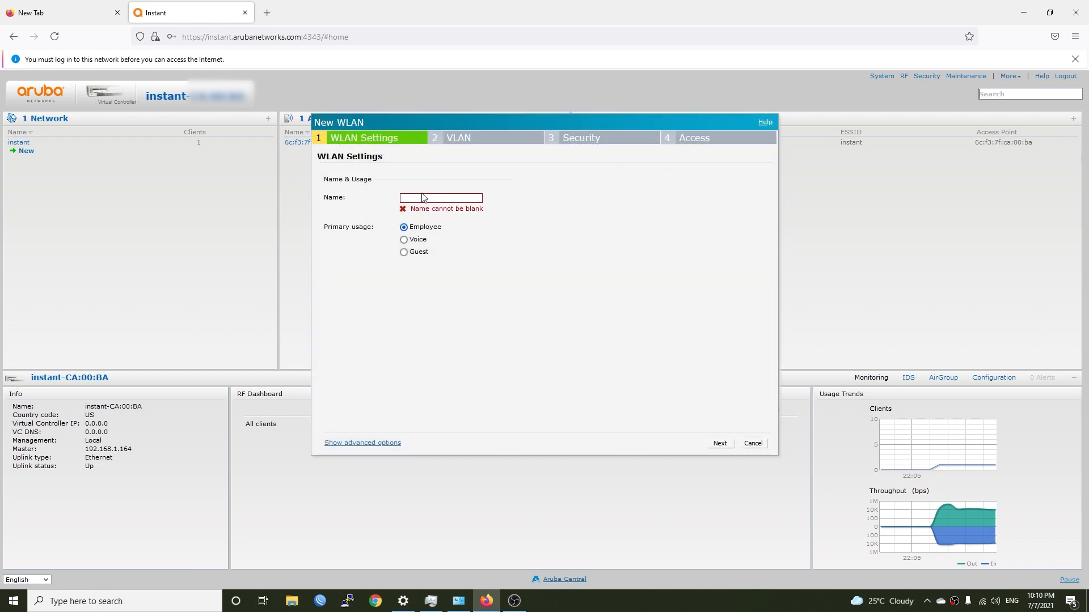
{"action": "type", "text": "V"}
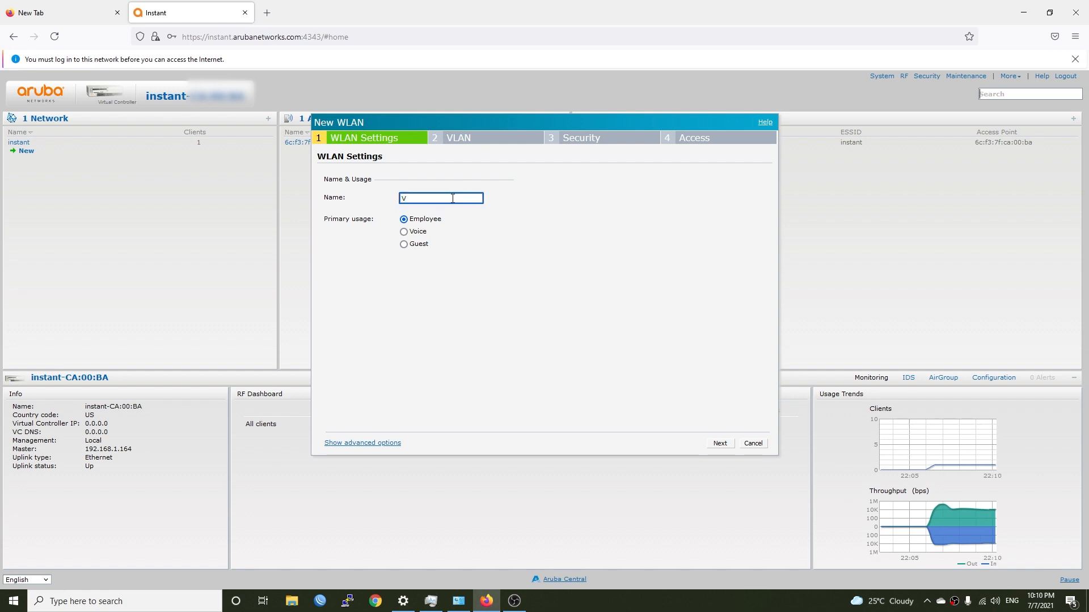
{"action": "type", "text": "anTC"}
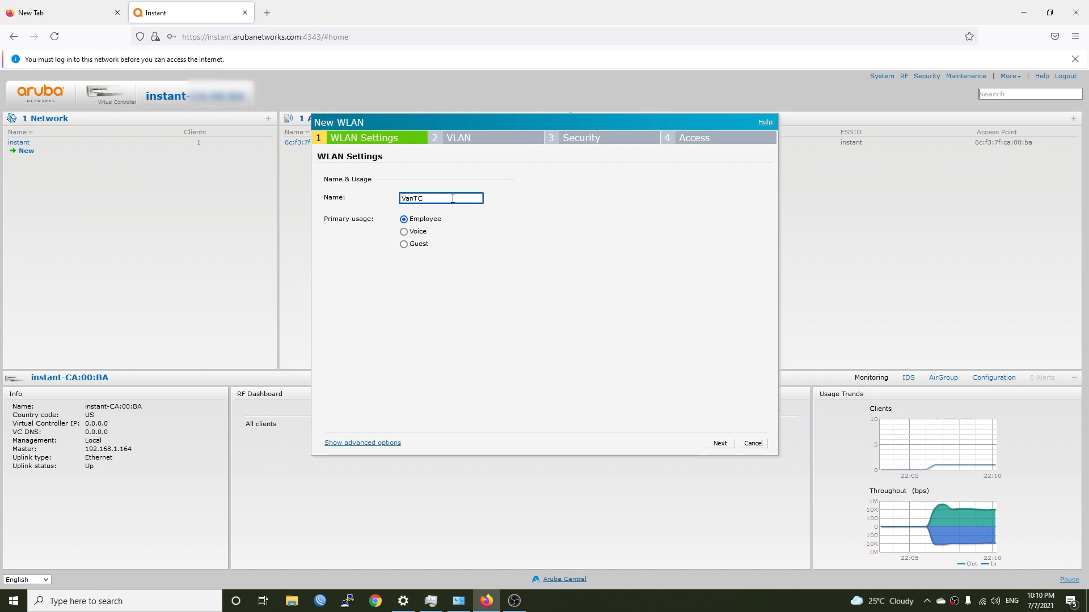
{"action": "type", "text": "-Aruba"}
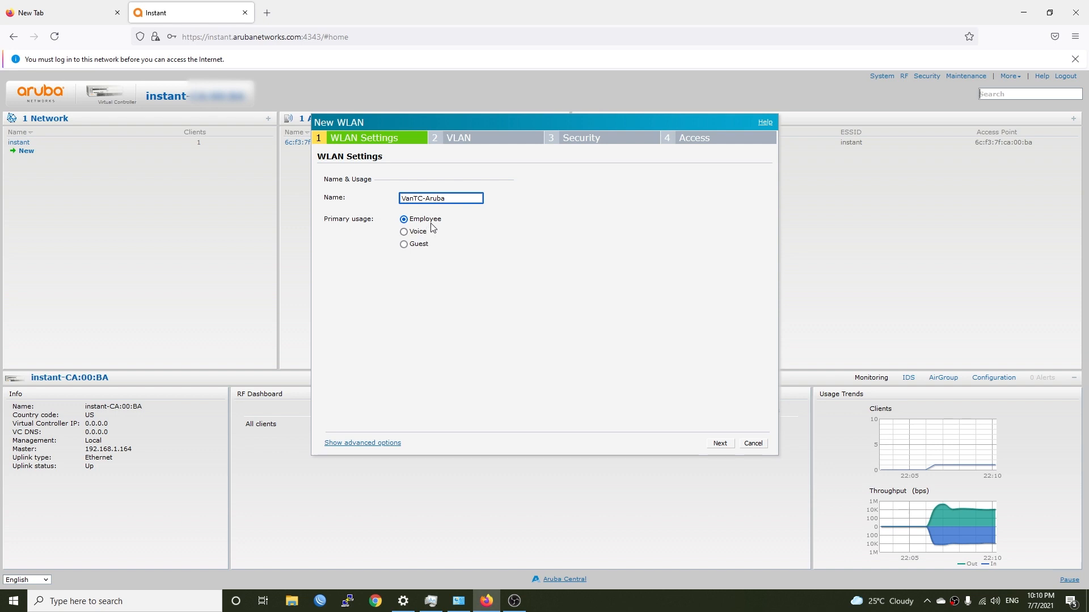
{"action": "mouse_move", "coordinate": [428, 255]}
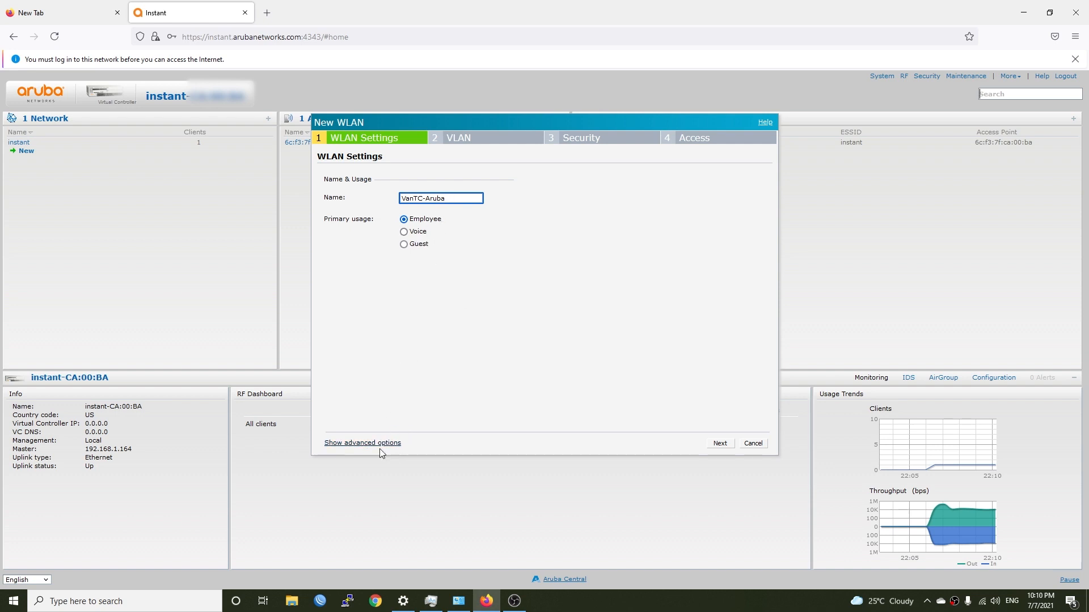
{"action": "left_click", "coordinate": [361, 442]}
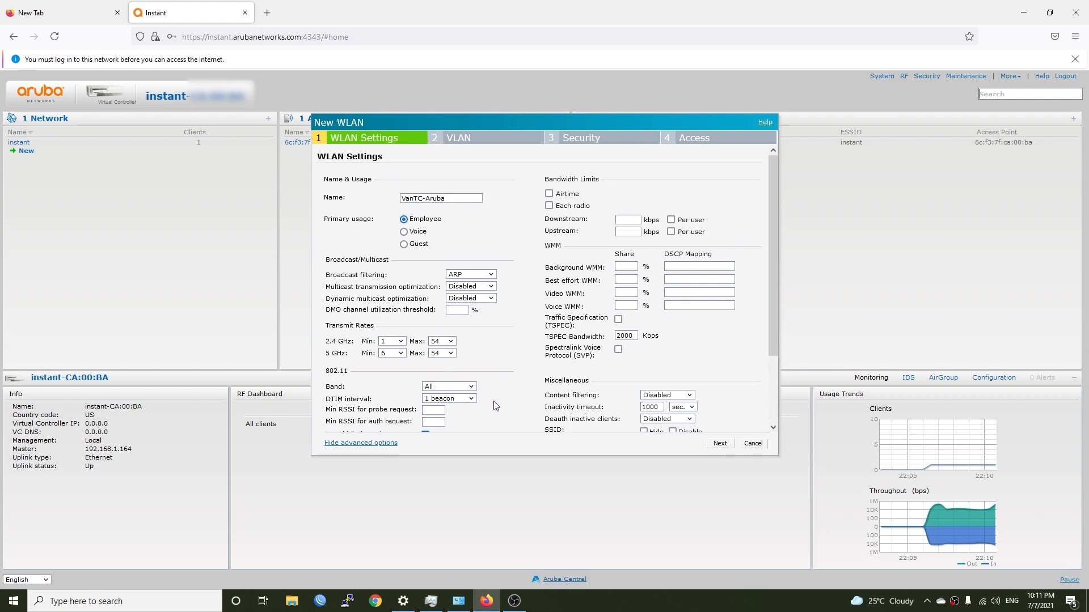
{"action": "mouse_move", "coordinate": [496, 398]}
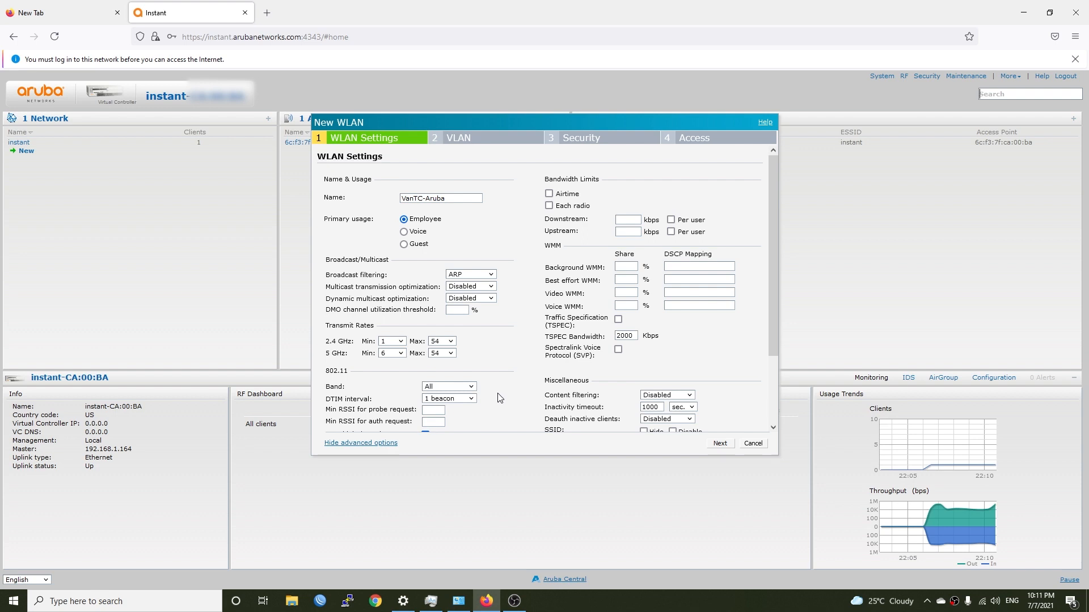
{"action": "scroll", "scroll_direction": "down", "scroll_amount": 3}
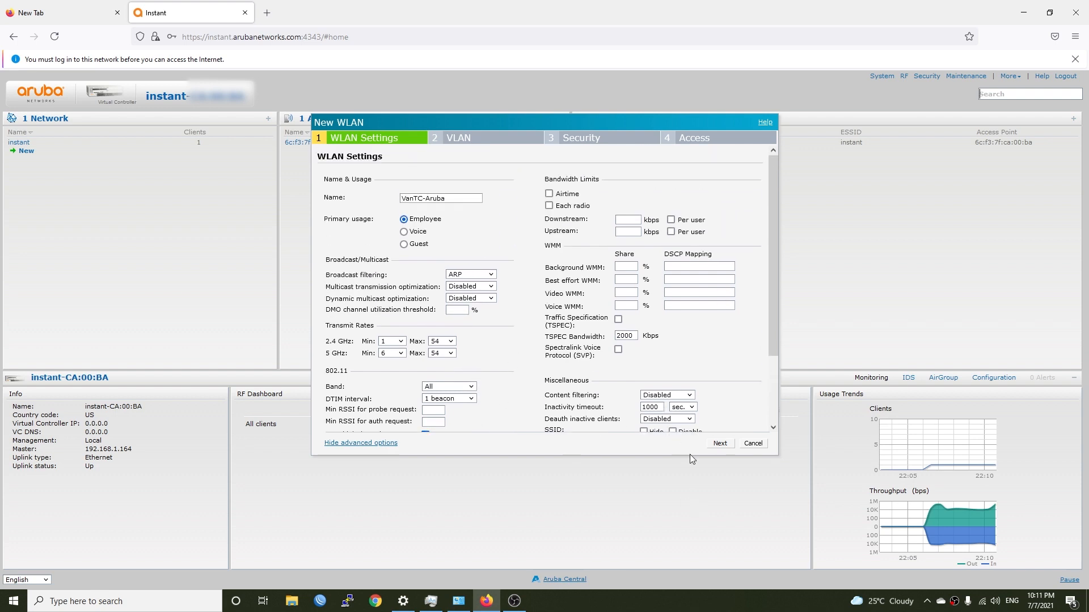
Step: Choose Network assigned client IP with the Default client VLAN
{"action": "left_click", "coordinate": [719, 443]}
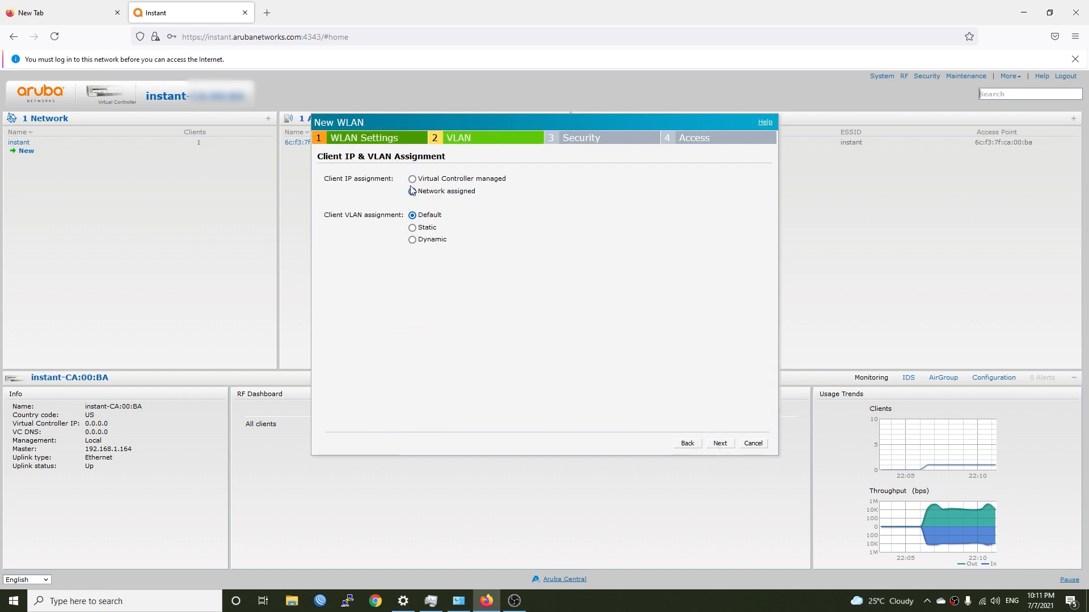
{"action": "left_click", "coordinate": [412, 191]}
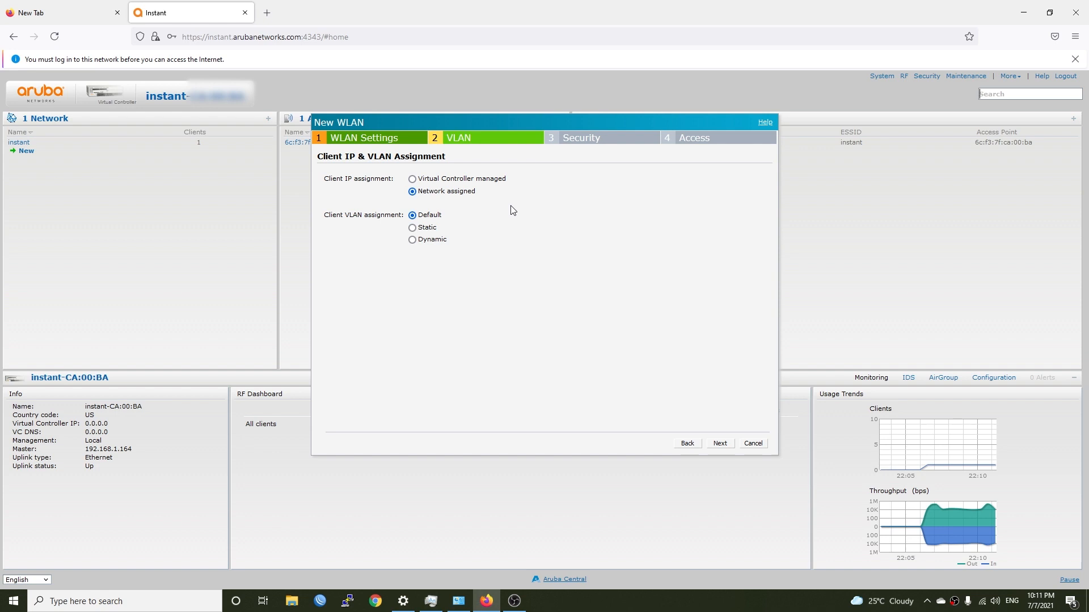
{"action": "mouse_move", "coordinate": [447, 202]}
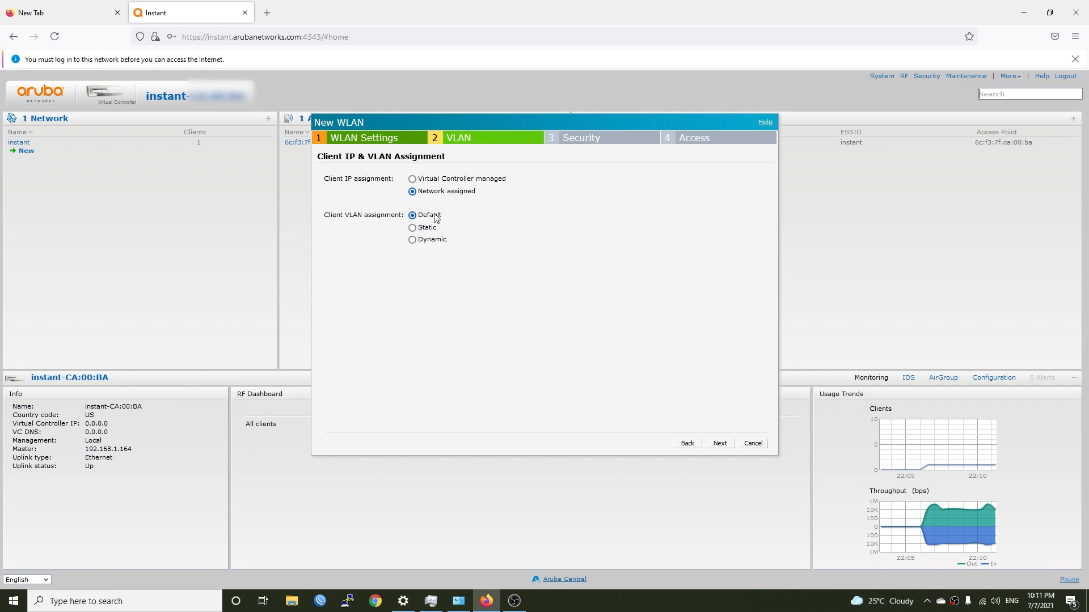
Step: Keep WPA-2 Personal key management and enter the passphrase
{"action": "left_click", "coordinate": [719, 444]}
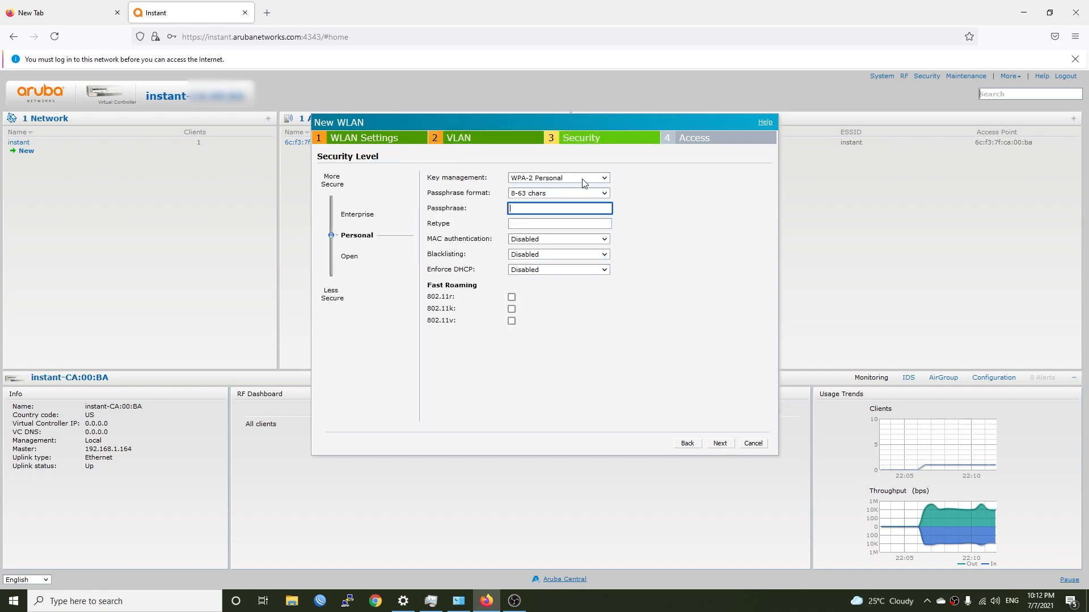
{"action": "left_click", "coordinate": [558, 177]}
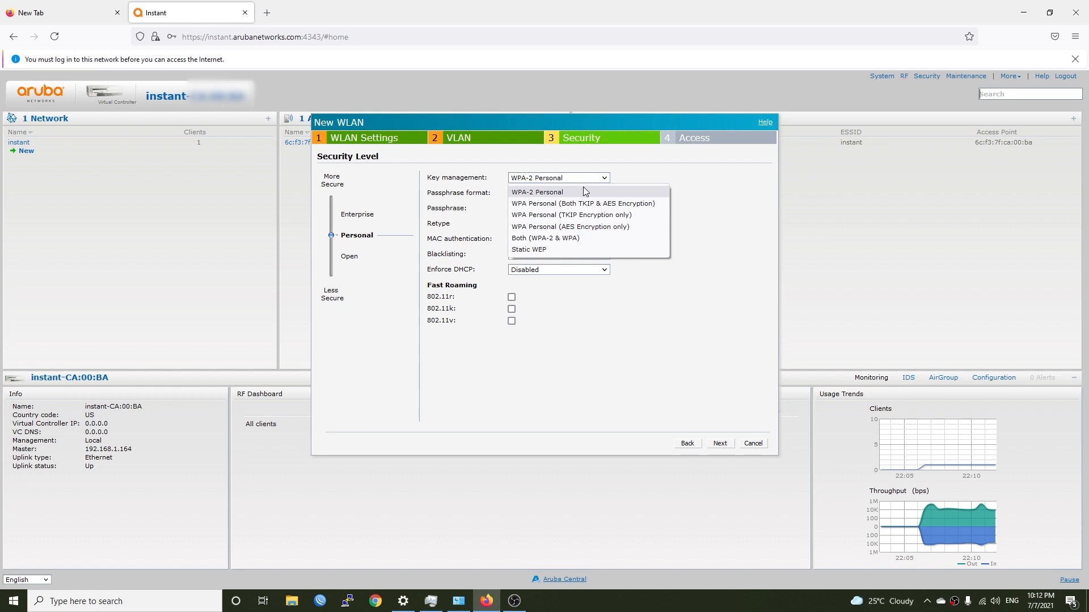
{"action": "mouse_move", "coordinate": [601, 203]}
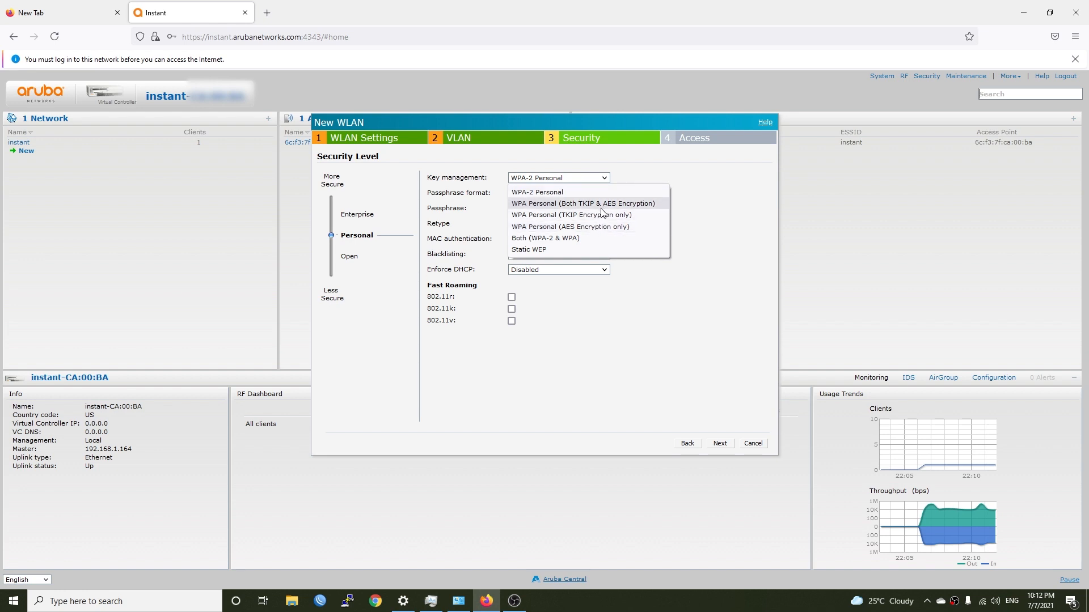
{"action": "left_click", "coordinate": [537, 193]}
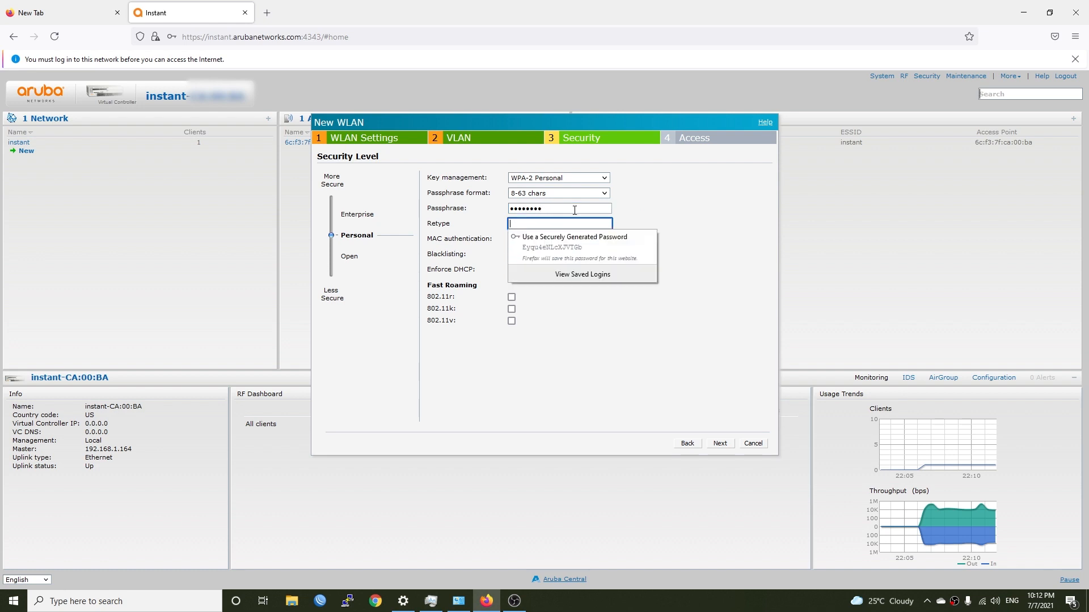
{"action": "type", "text": "••••••••"}
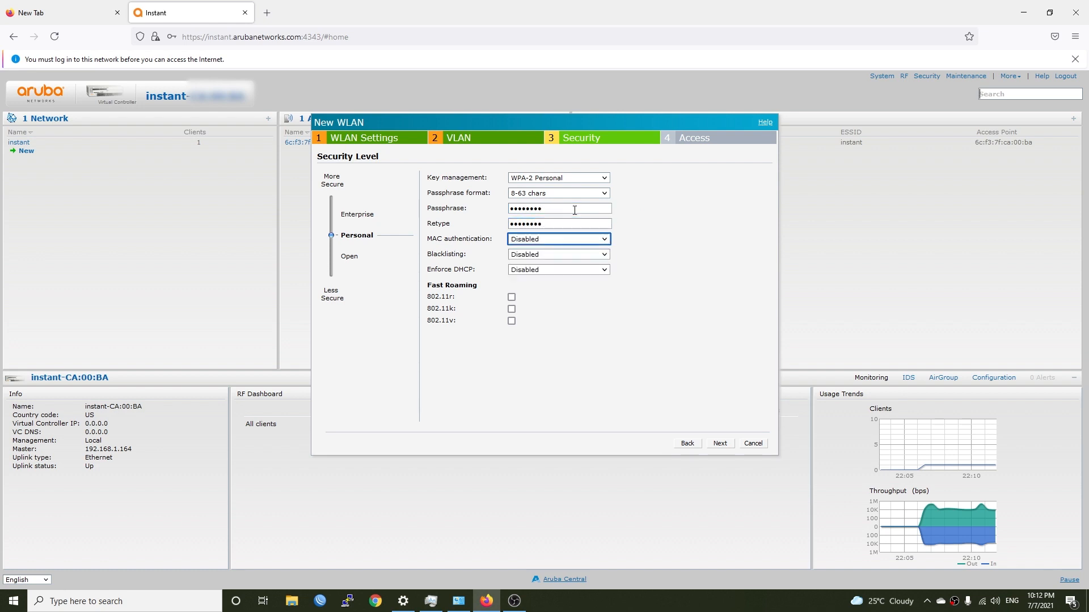
{"action": "mouse_move", "coordinate": [602, 265]}
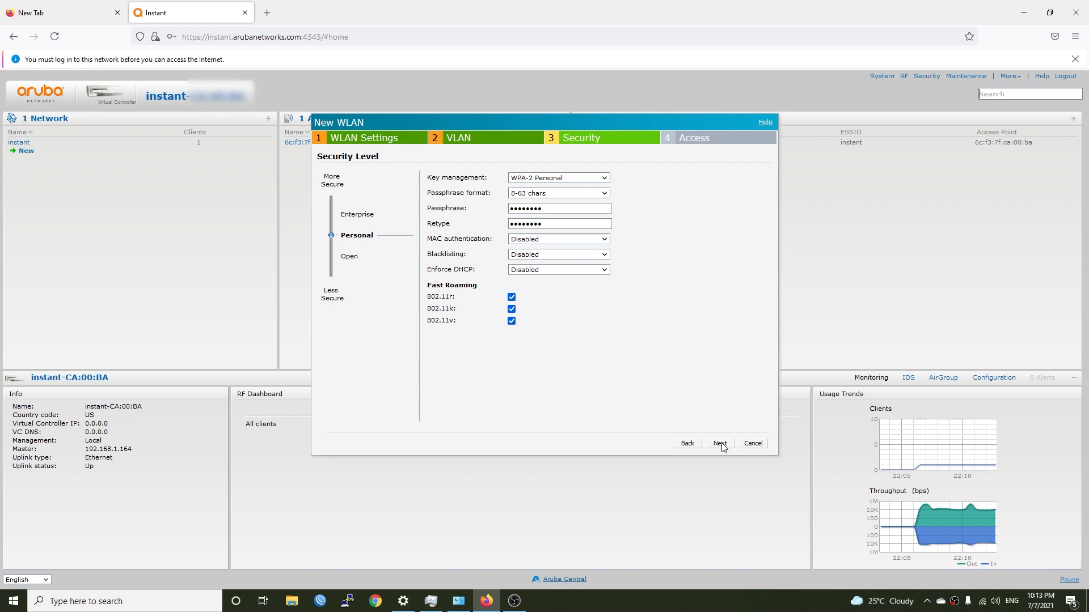
Step: Leave access rules Unrestricted and finish creating the VanTC-Aruba network
{"action": "left_click", "coordinate": [719, 444]}
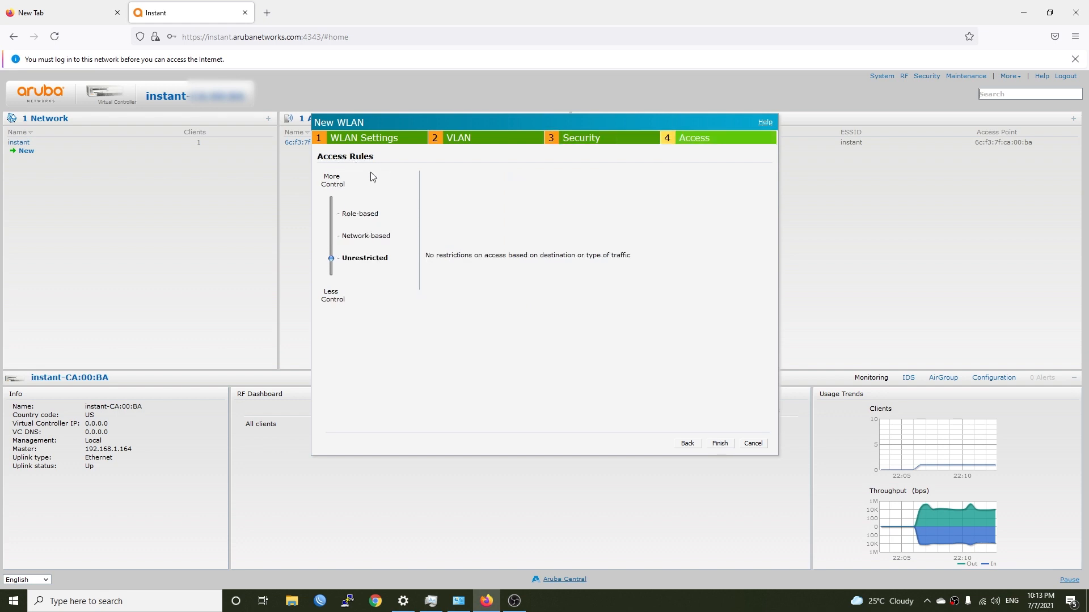
{"action": "mouse_move", "coordinate": [376, 266]}
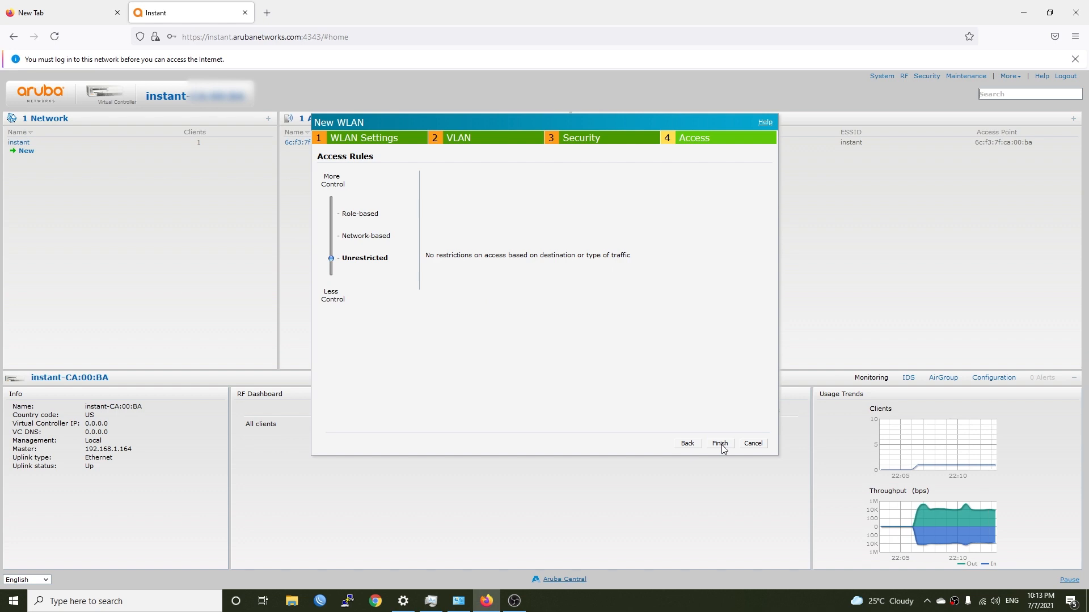
{"action": "left_click", "coordinate": [719, 444]}
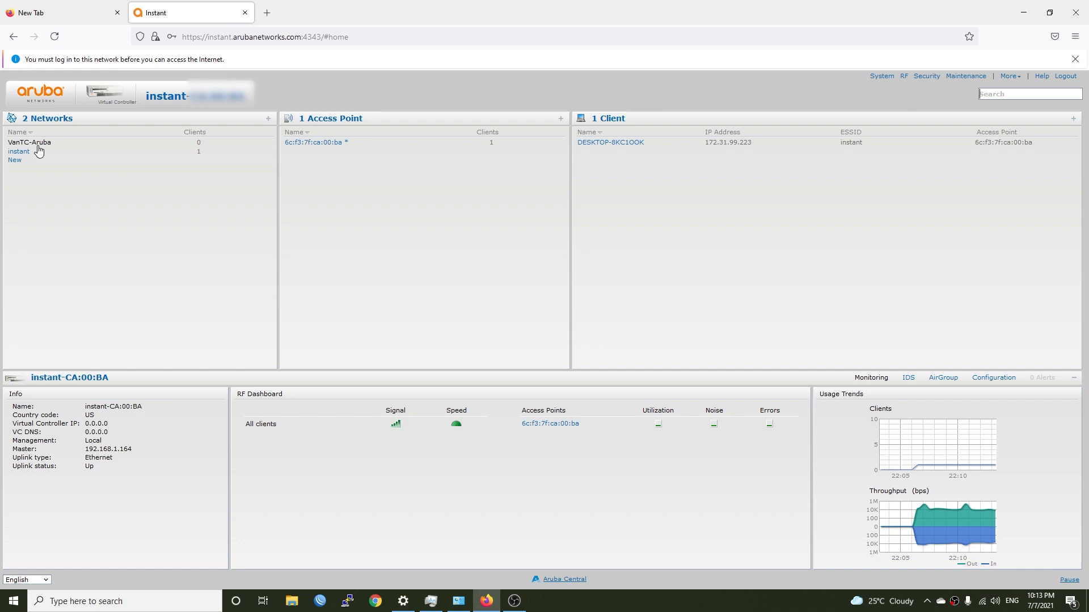
{"action": "mouse_move", "coordinate": [42, 146]}
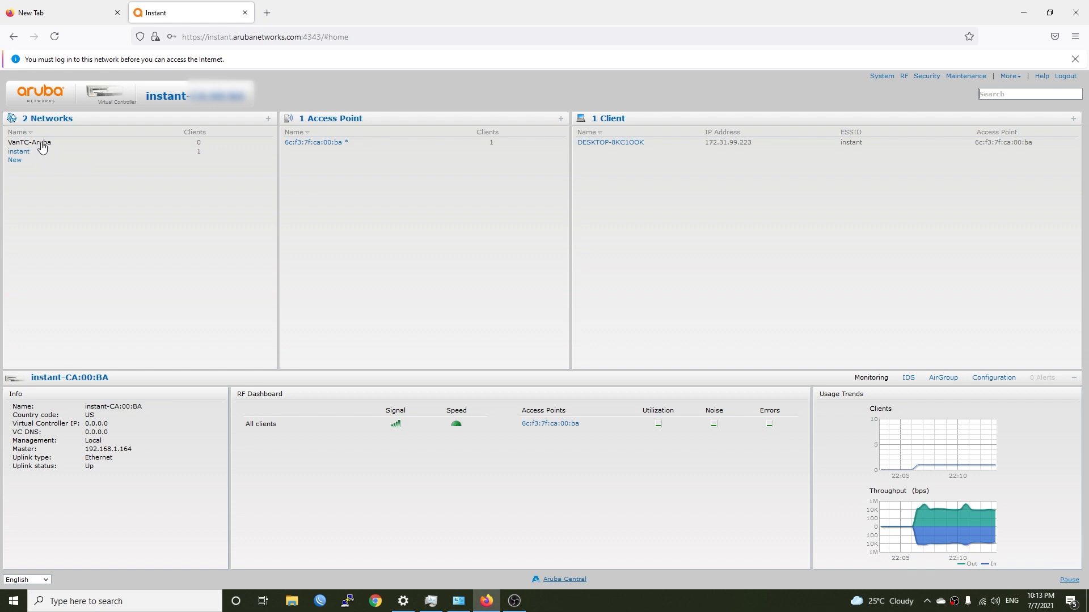